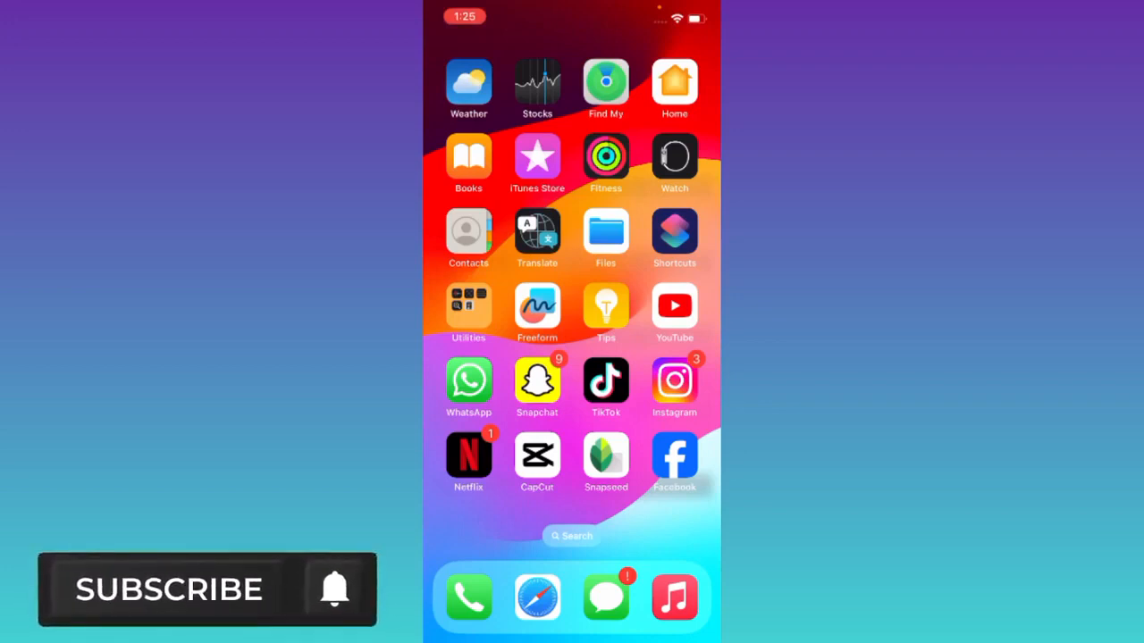
- Launch Snapchat, go from your profile to Settings, and scroll toward Privacy Controls
click(335, 589)
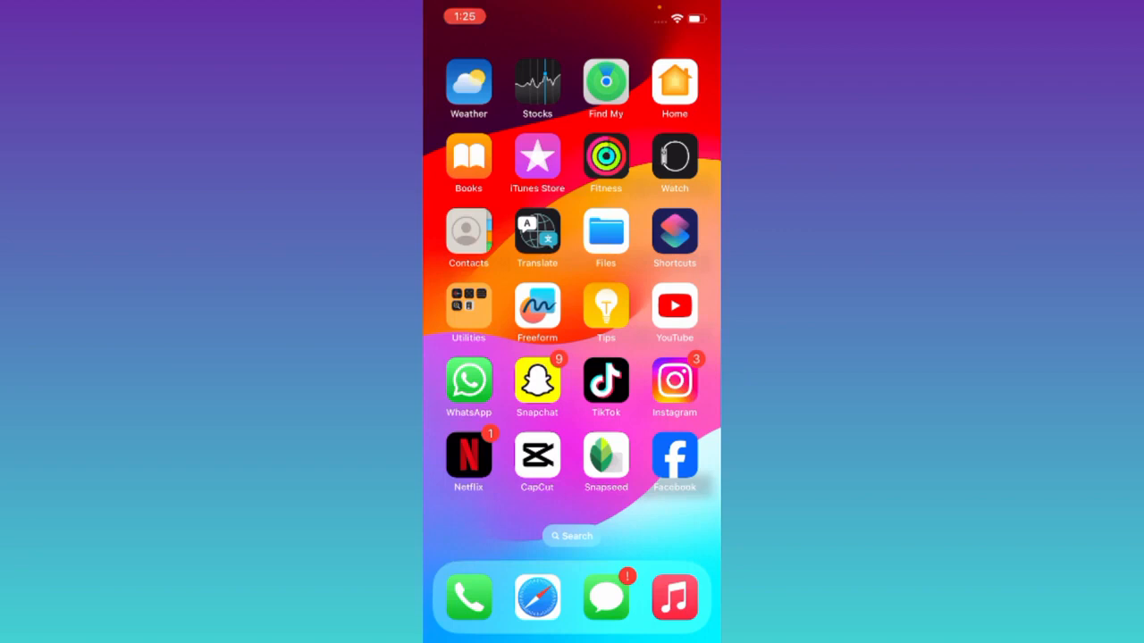
click(537, 380)
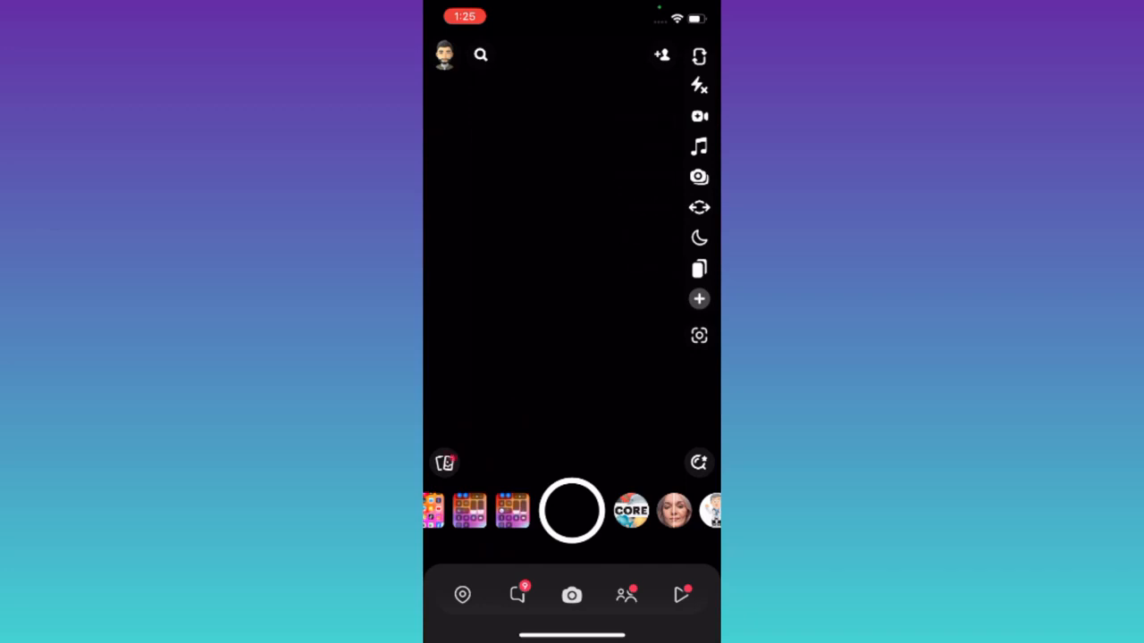
click(444, 54)
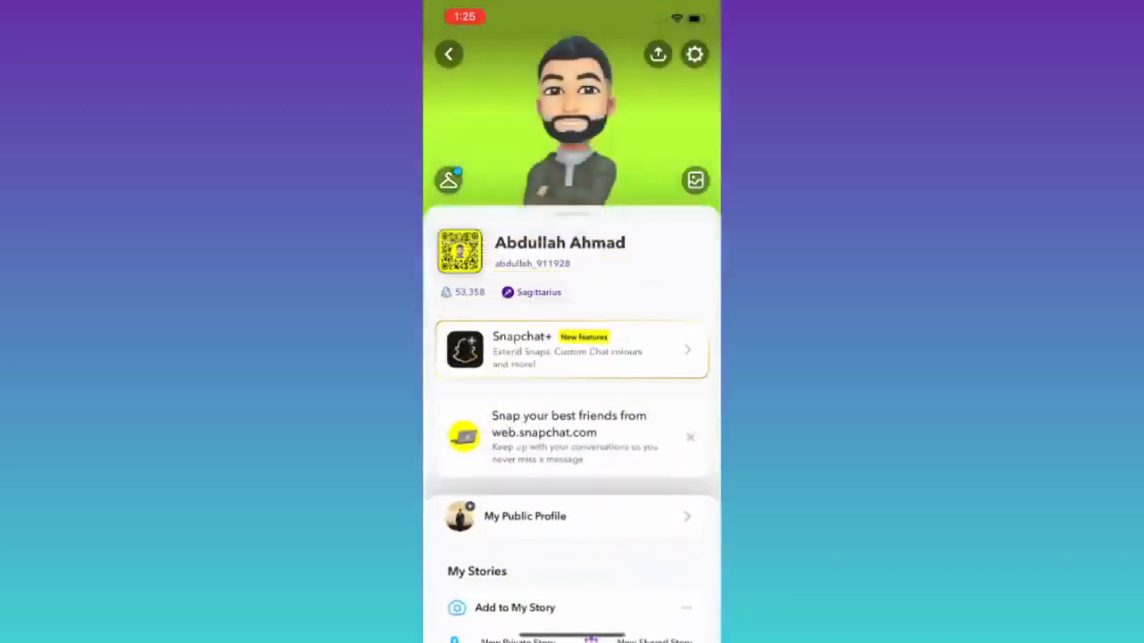
click(694, 54)
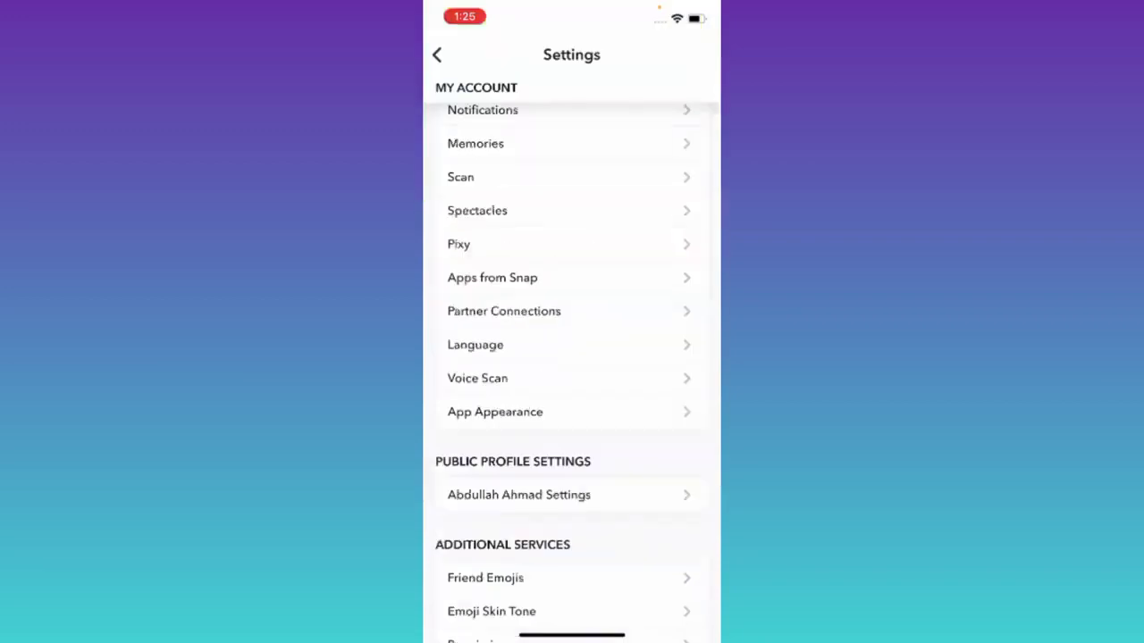
scroll(down, 3)
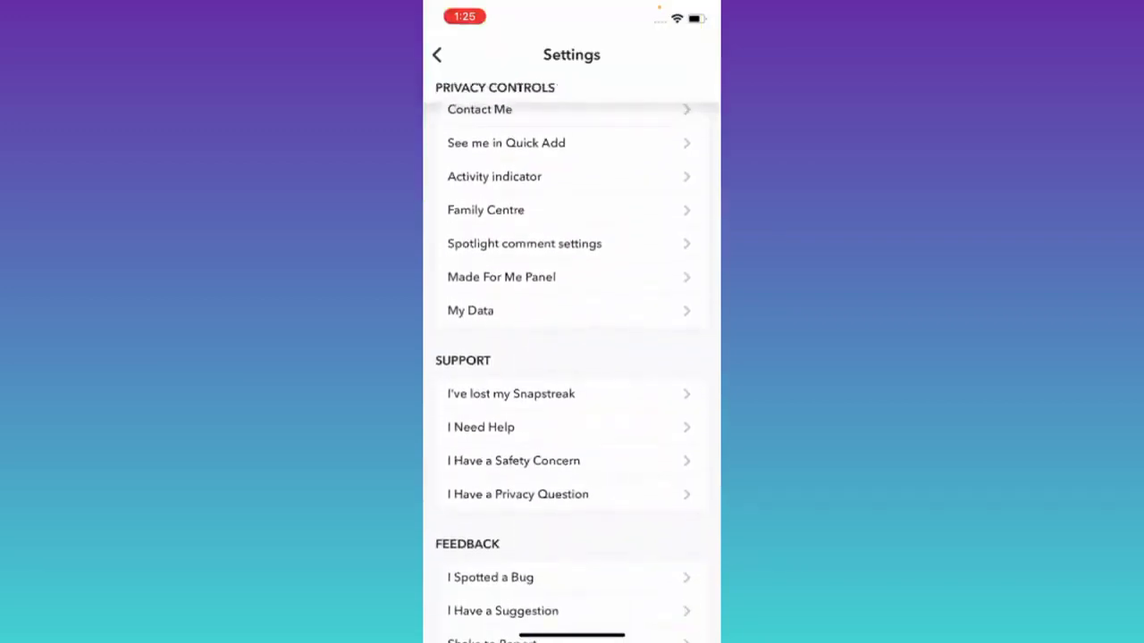
- On My Data, include Memories and other saved media, then continue to the date-range step
click(470, 310)
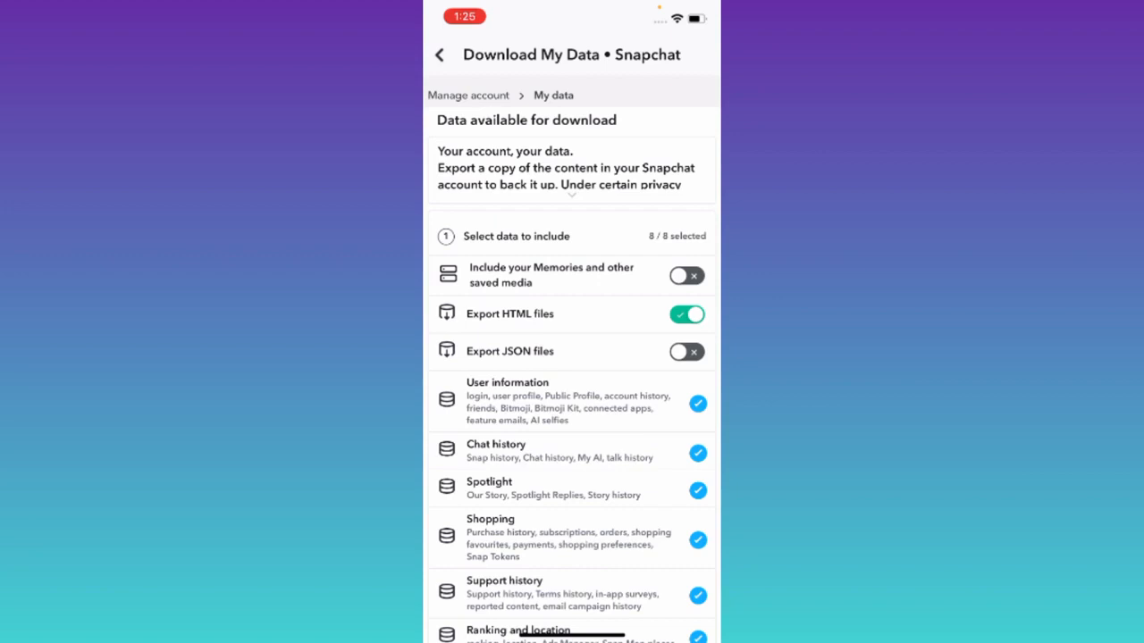
click(687, 276)
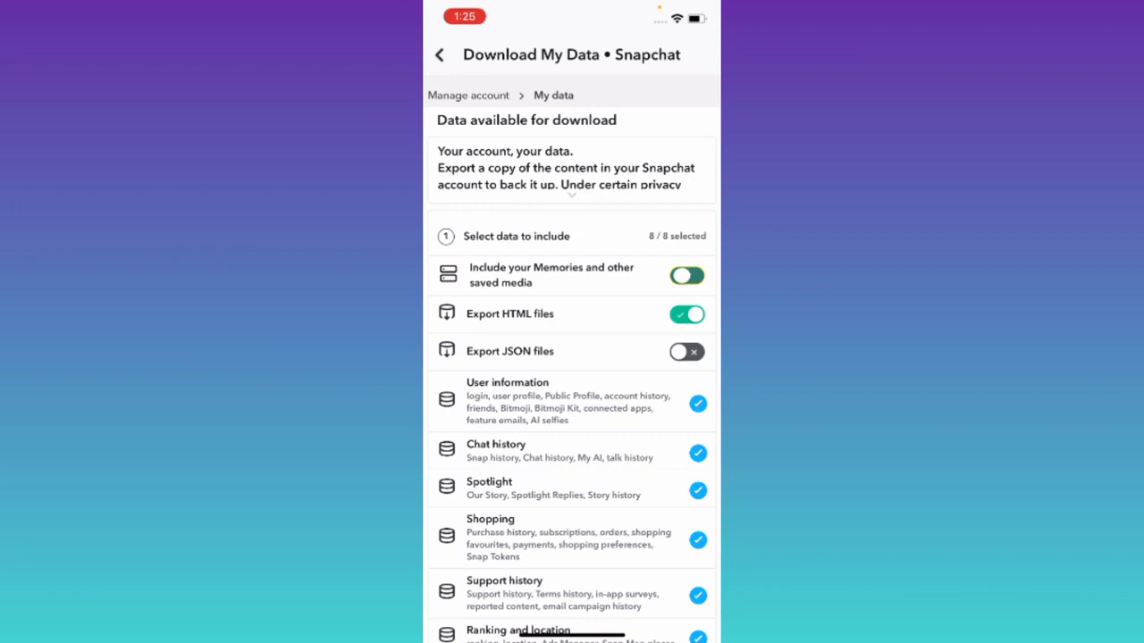
scroll(down, 3)
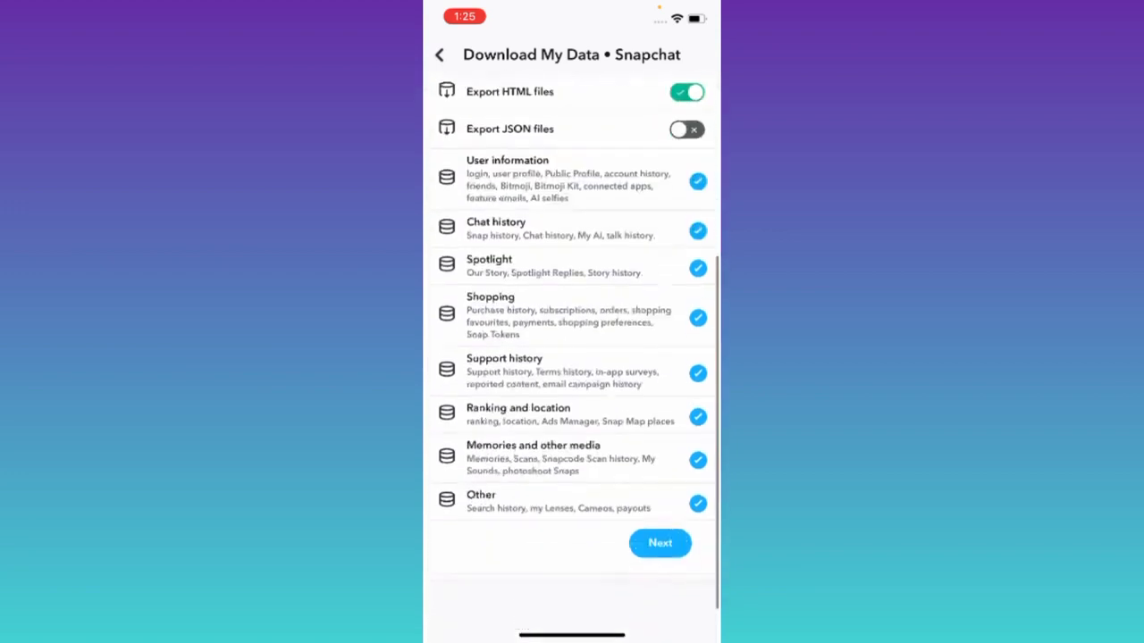
click(659, 543)
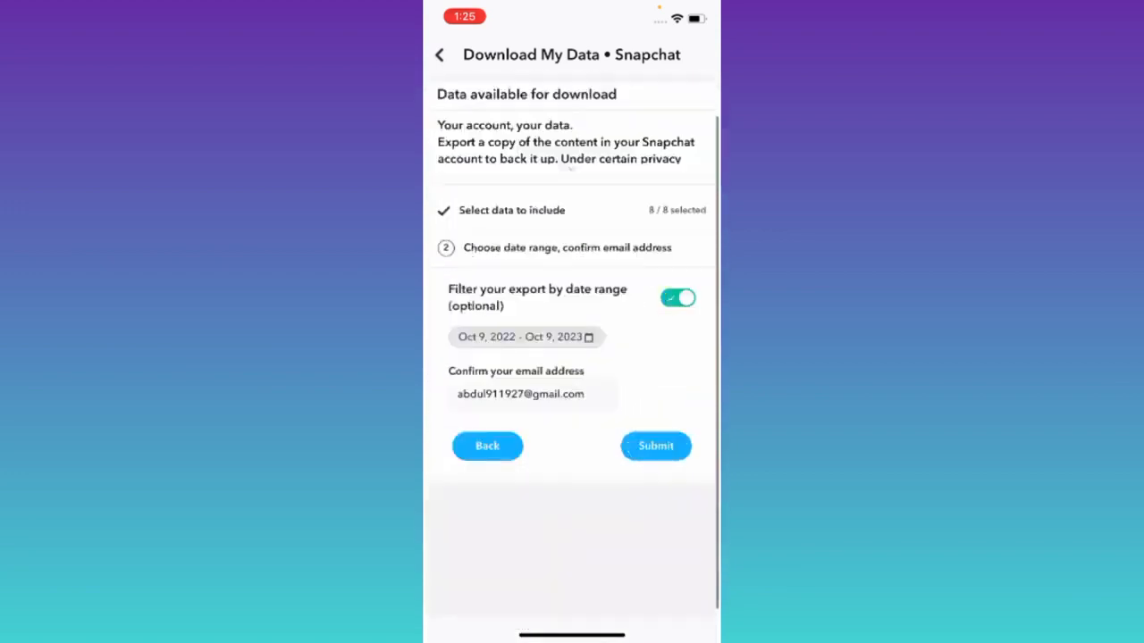